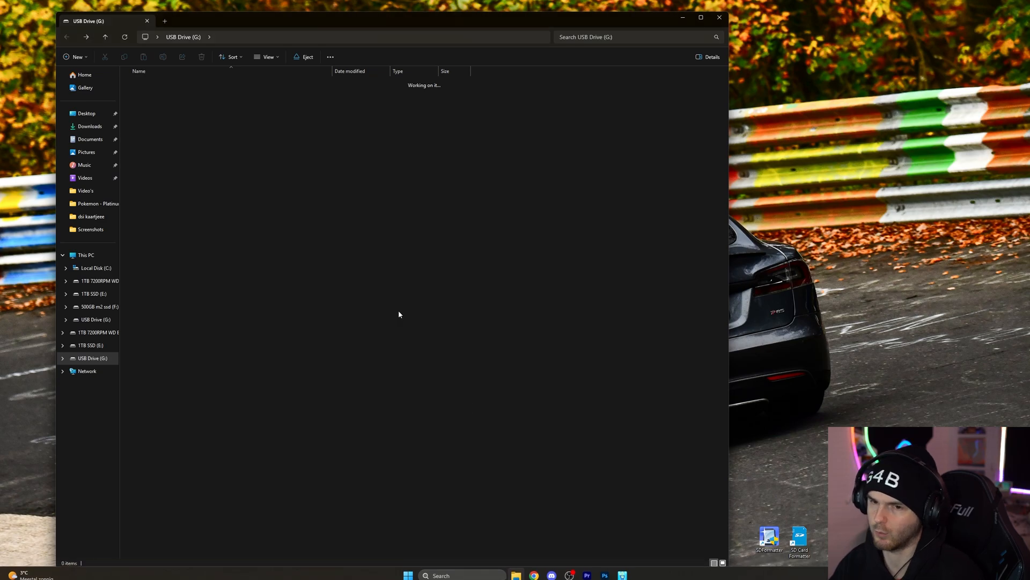
Quick-format USB Drive (G:) as FAT32, 32 KB allocation units, volume label r4, confirming the erase warning
click(92, 359)
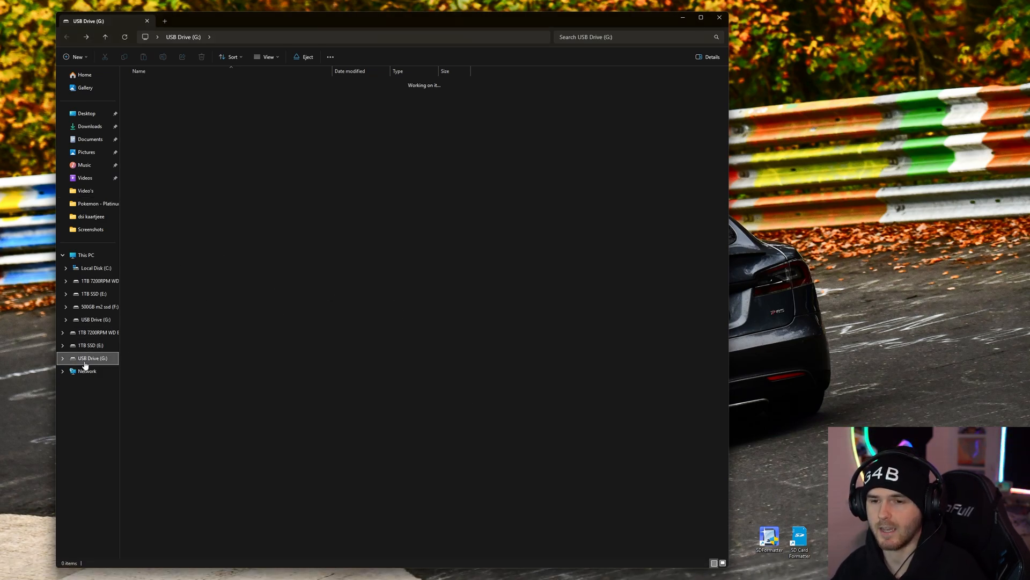
right_click(86, 359)
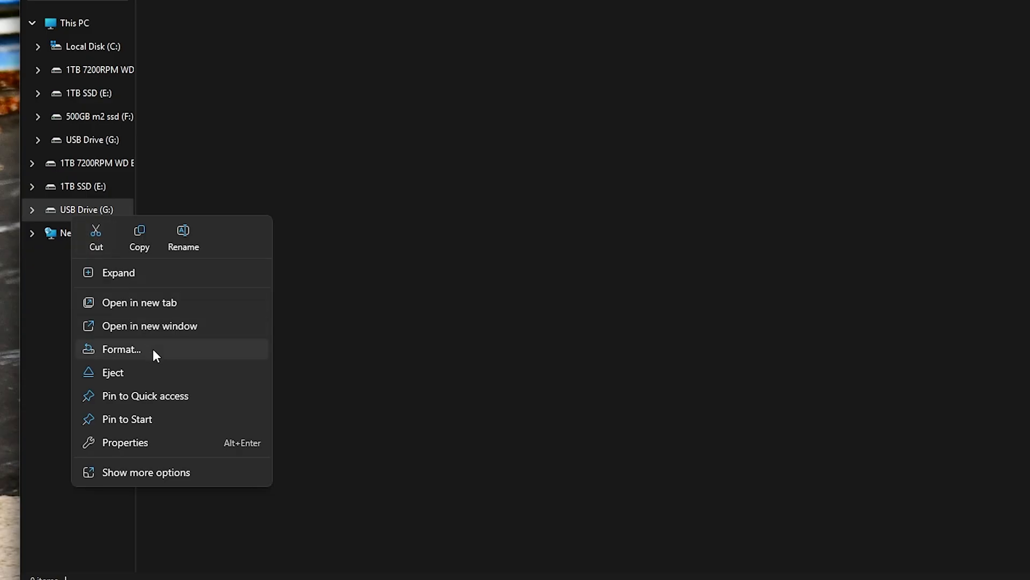
click(122, 350)
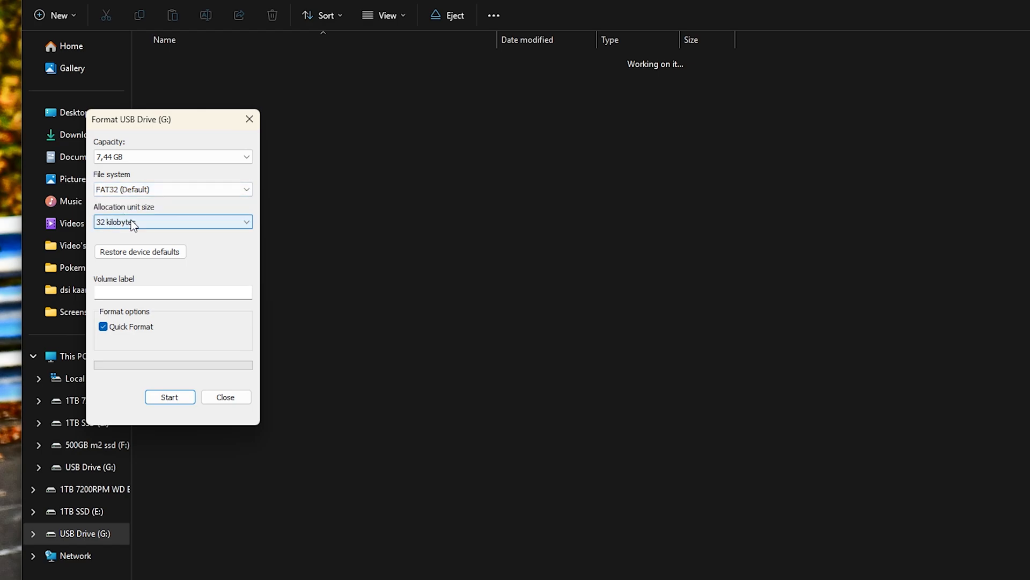
click(173, 222)
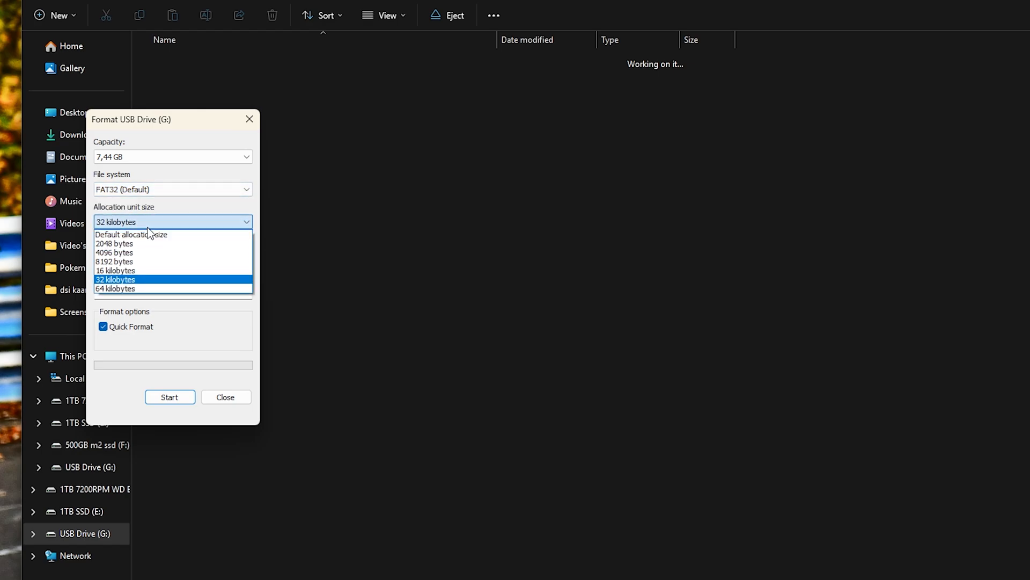
click(114, 279)
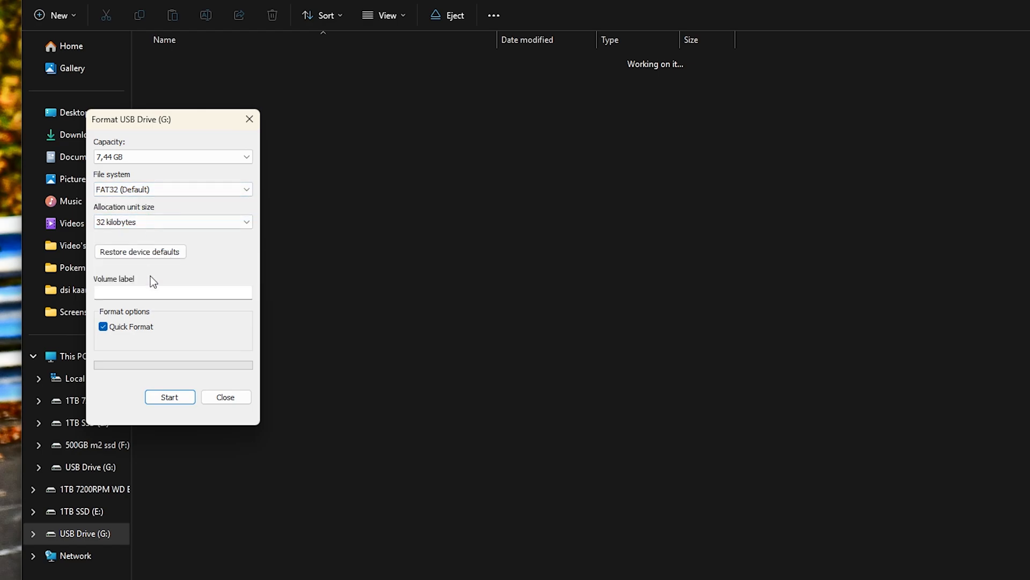
click(172, 292)
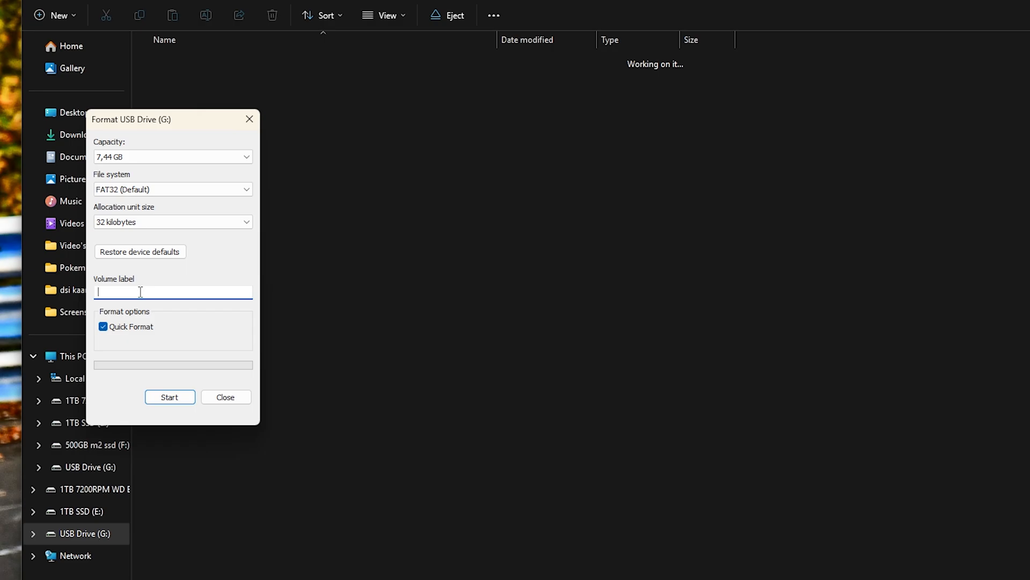
text(r4)
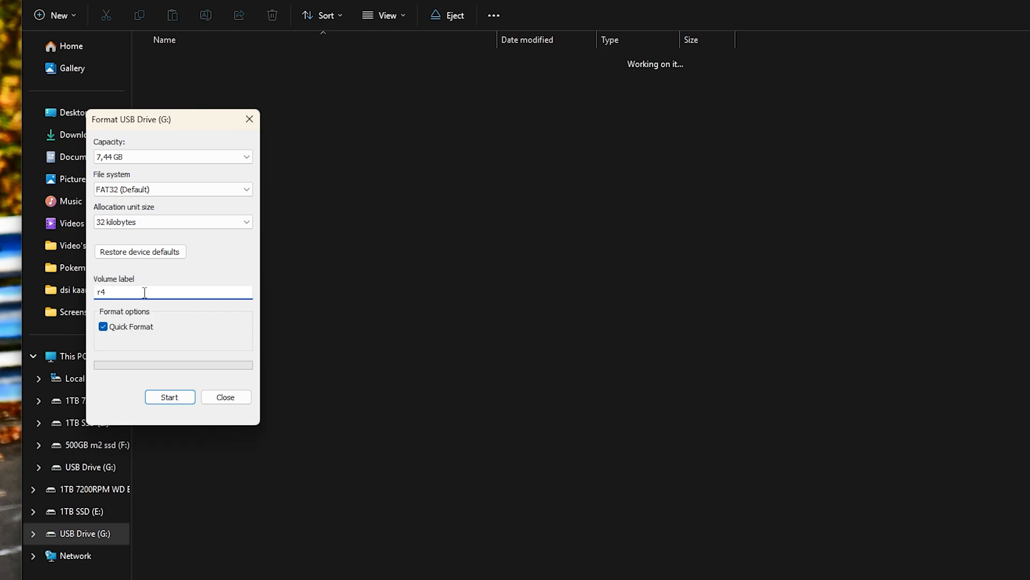
click(170, 397)
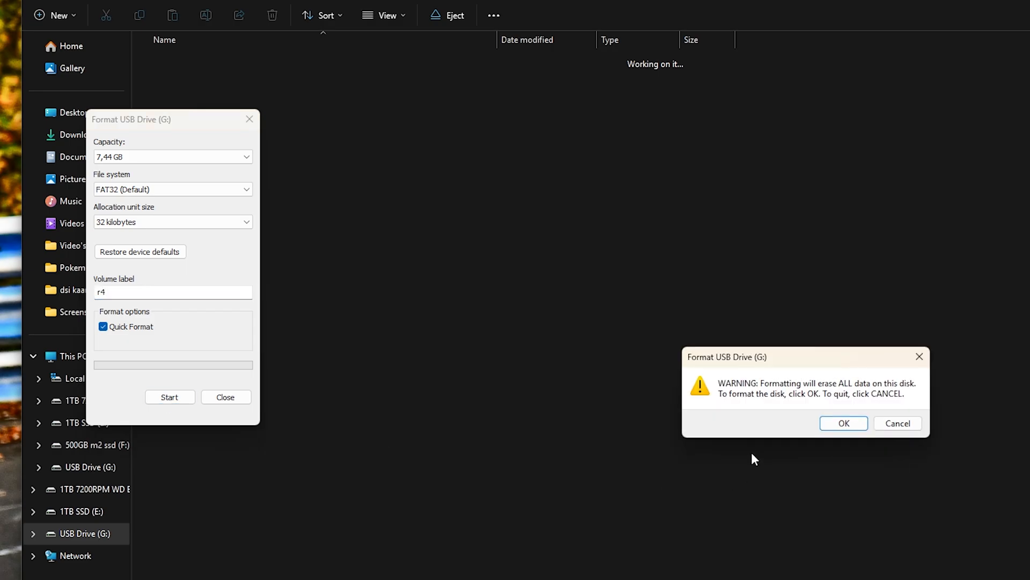
click(844, 423)
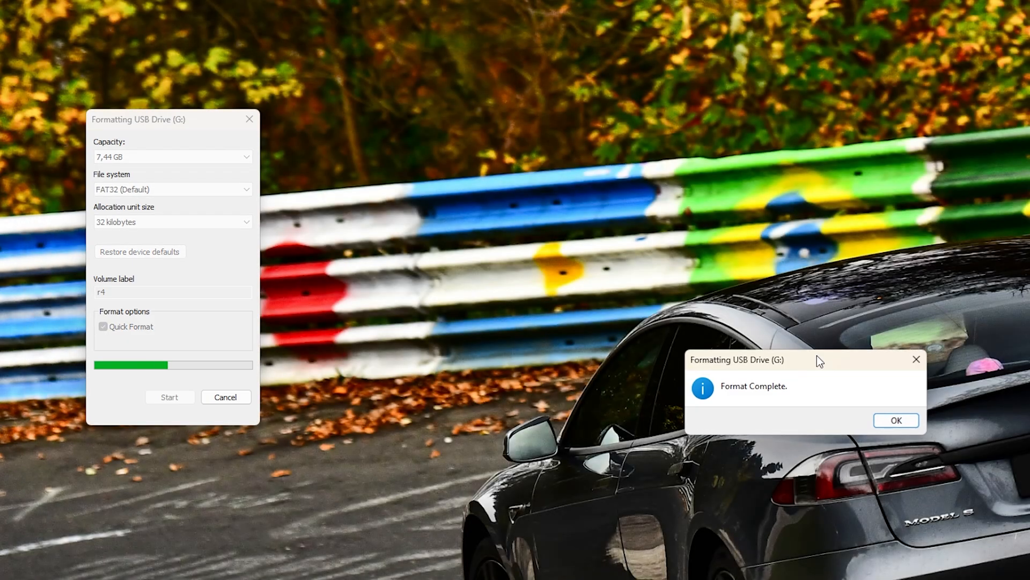
Dismiss the format-complete message and Google 'r4 sdhc gold pro 2024 firmware' in a new tab
click(896, 420)
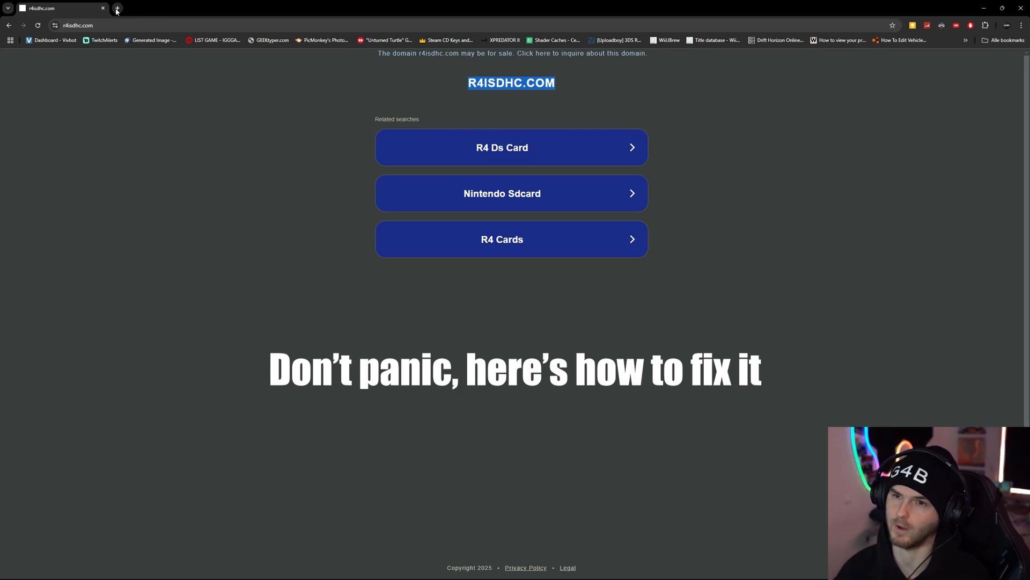
click(118, 9)
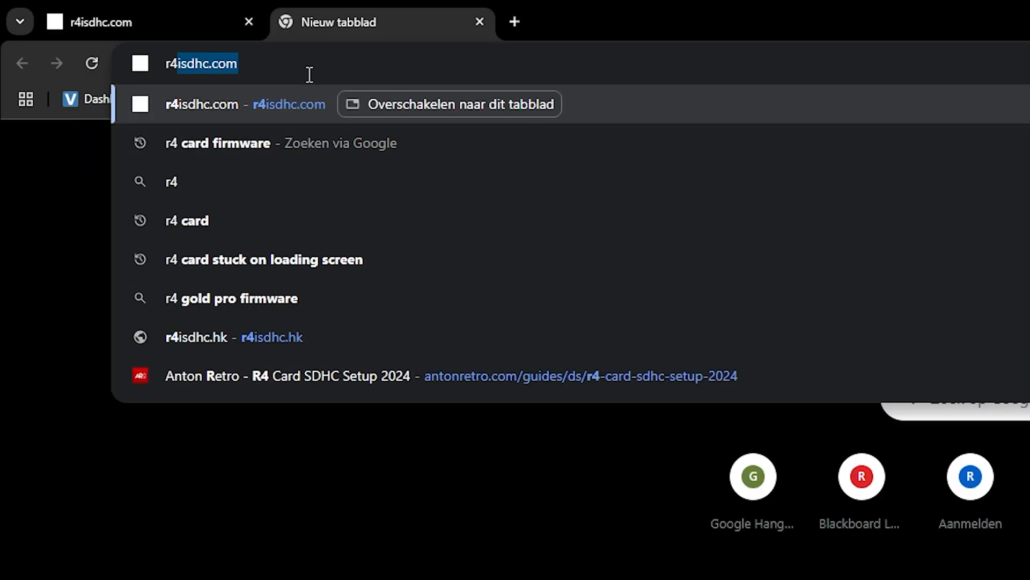
text(r4 sdhc)
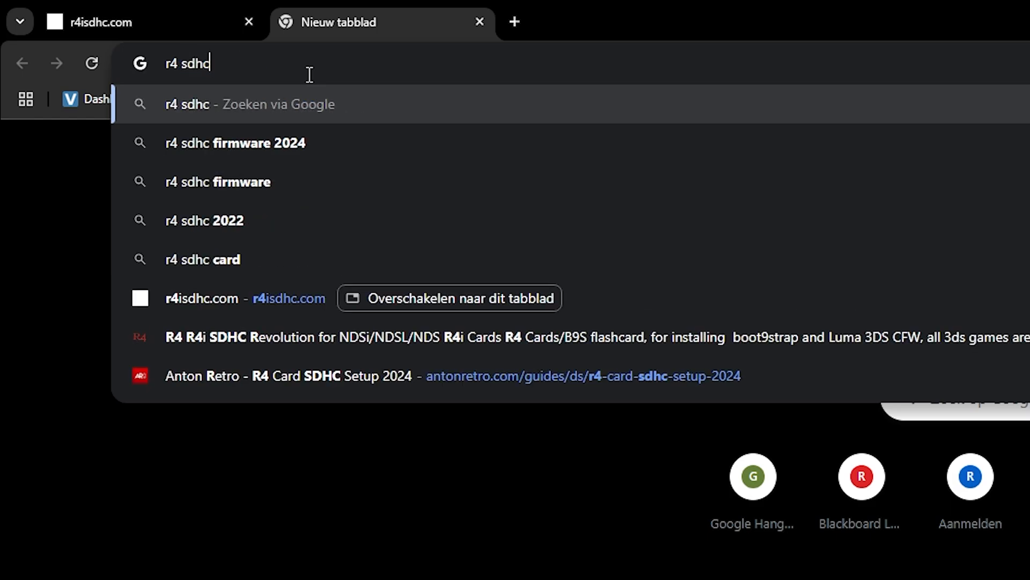
text(gold pro)
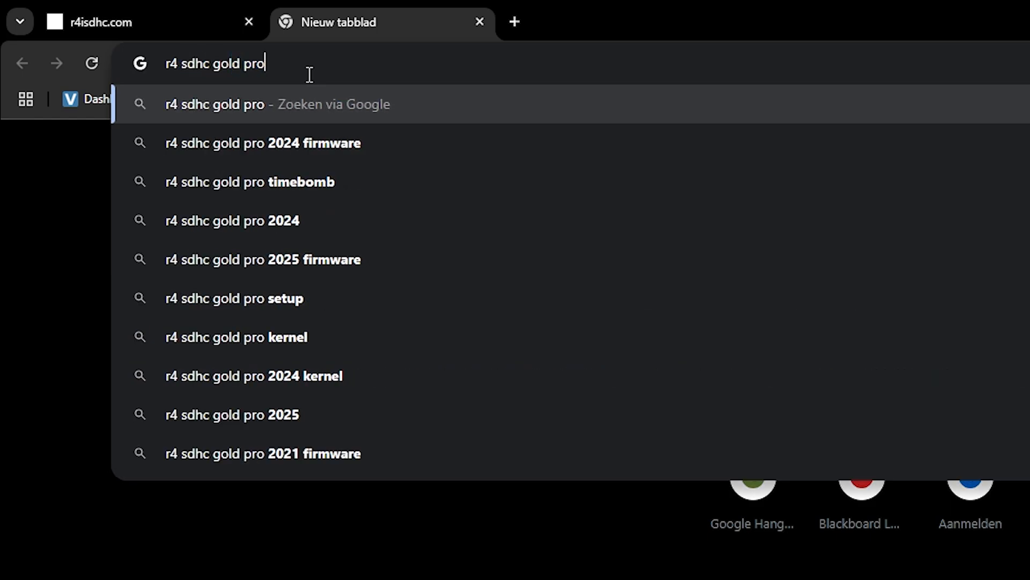
click(262, 143)
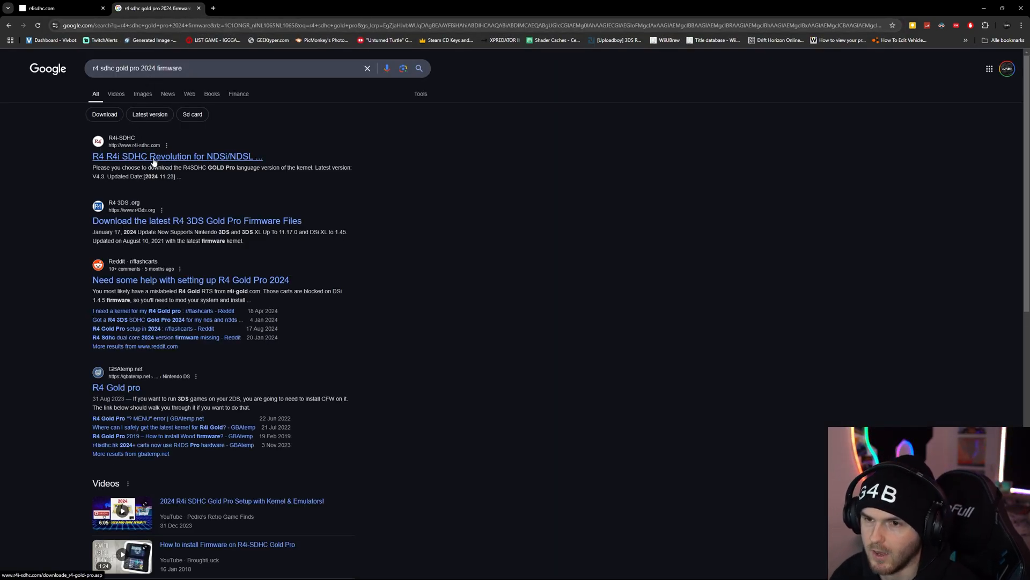
Go to the R4i SDHC Revolution result to download the Gold Pro V4.3 English kernel
click(154, 157)
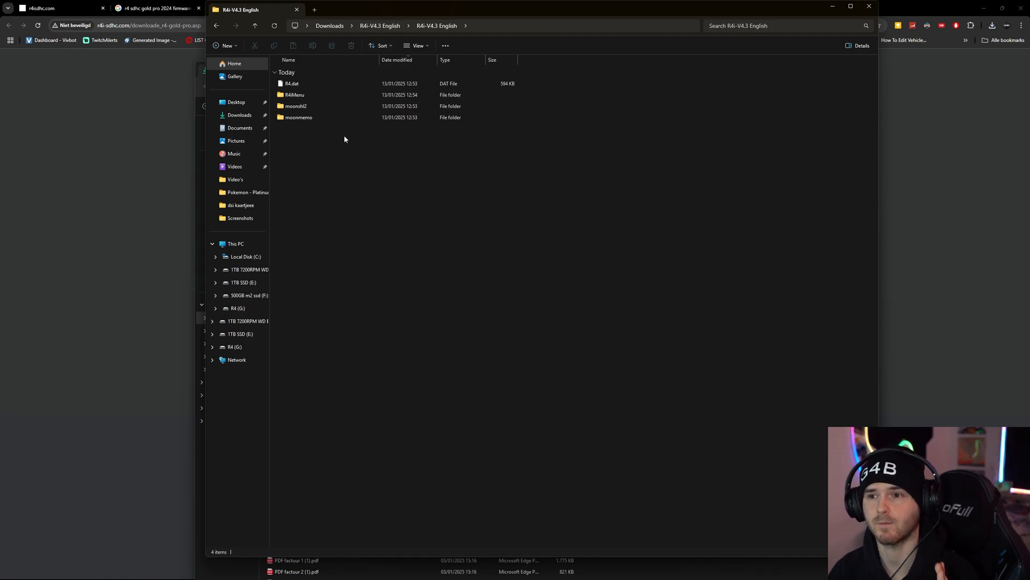
Copy R4.dat, R4iMenu, moonshl2 and moonmemo from the extracted folder onto R4 (G:)
key(ctrl+a)
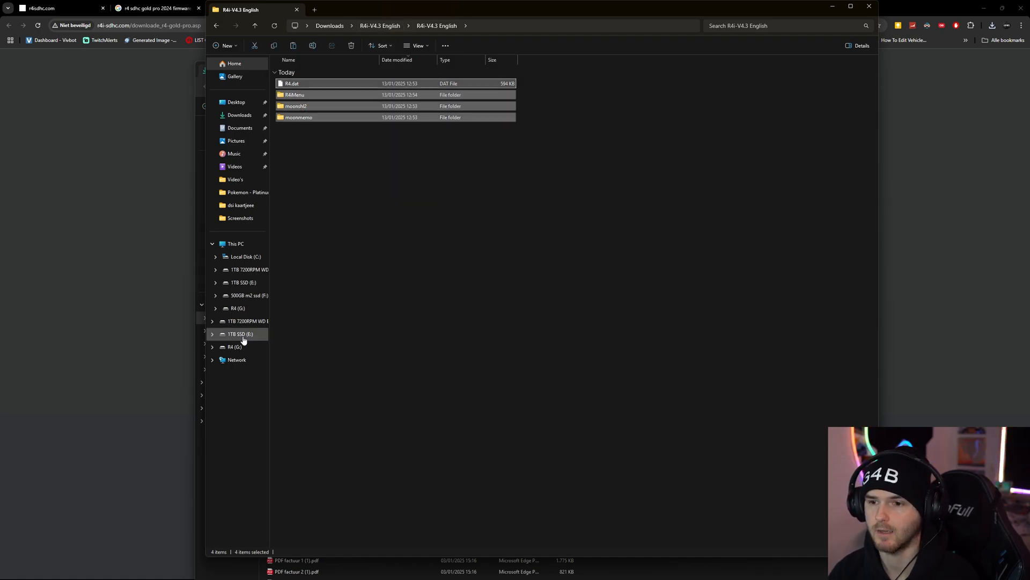
click(238, 347)
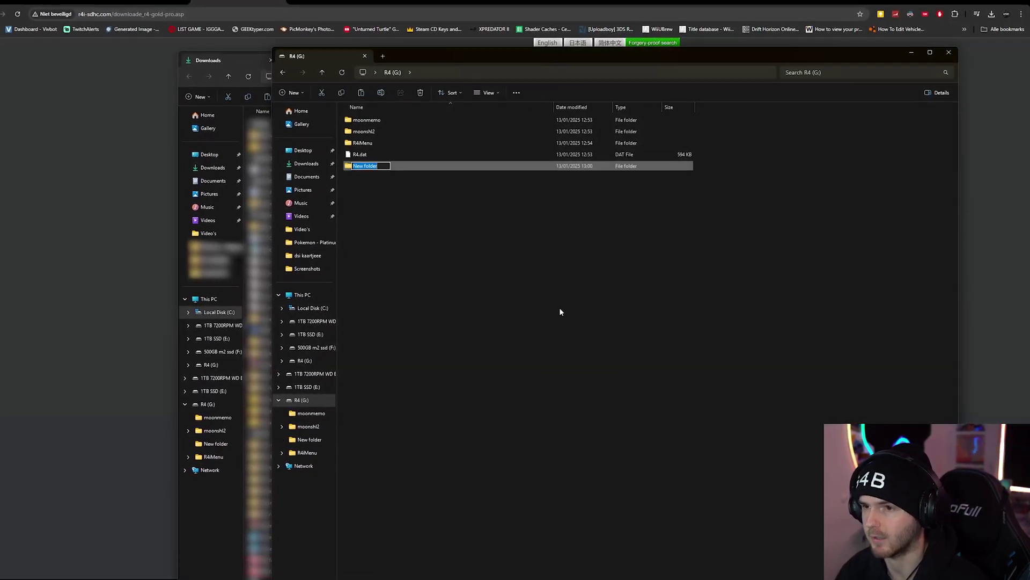
Name the new folder 'games' for the Pokémon HeartGold .nds file, then eject the R4 drive
text(games)
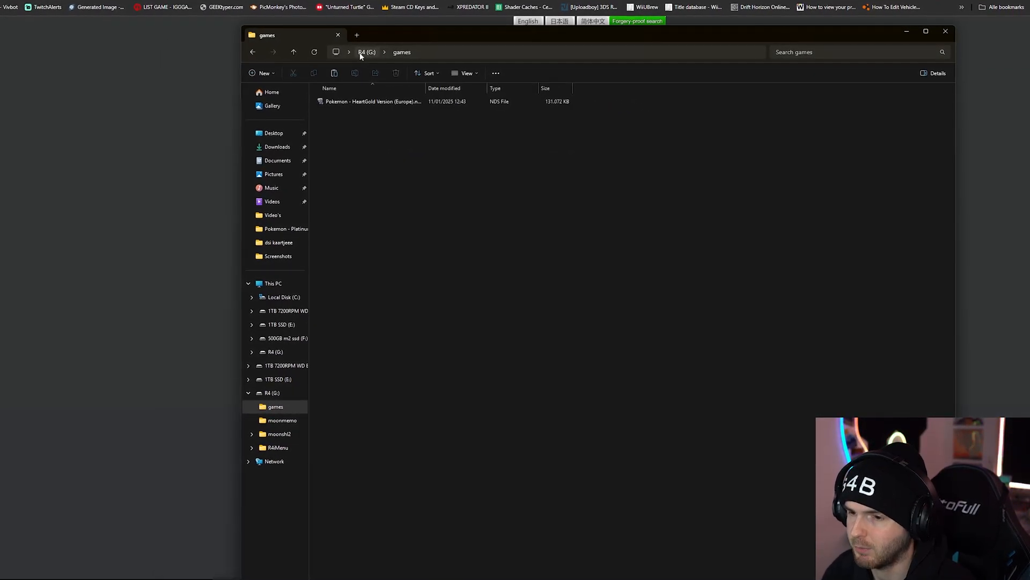
right_click(266, 393)
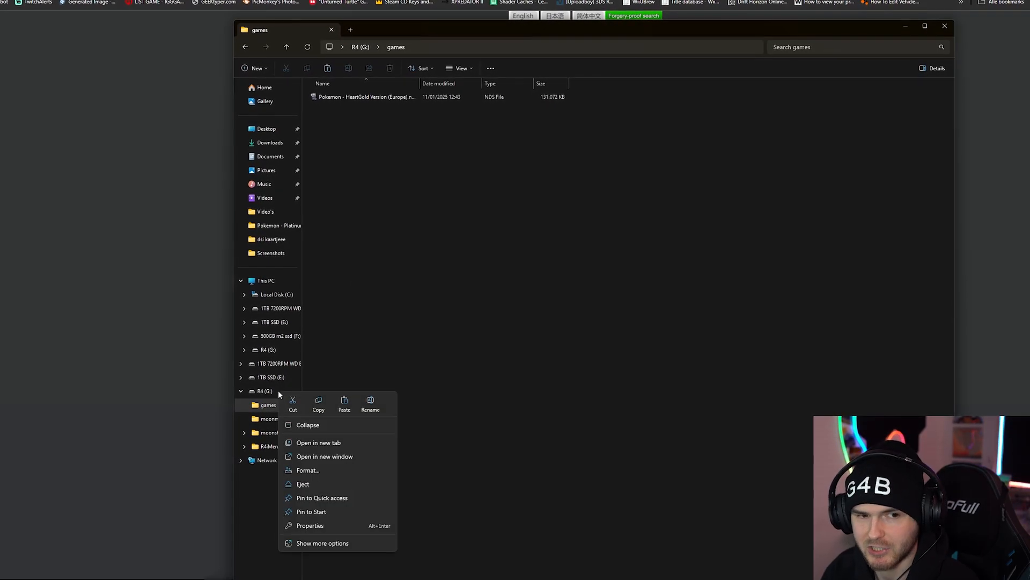
mouse_move(317, 483)
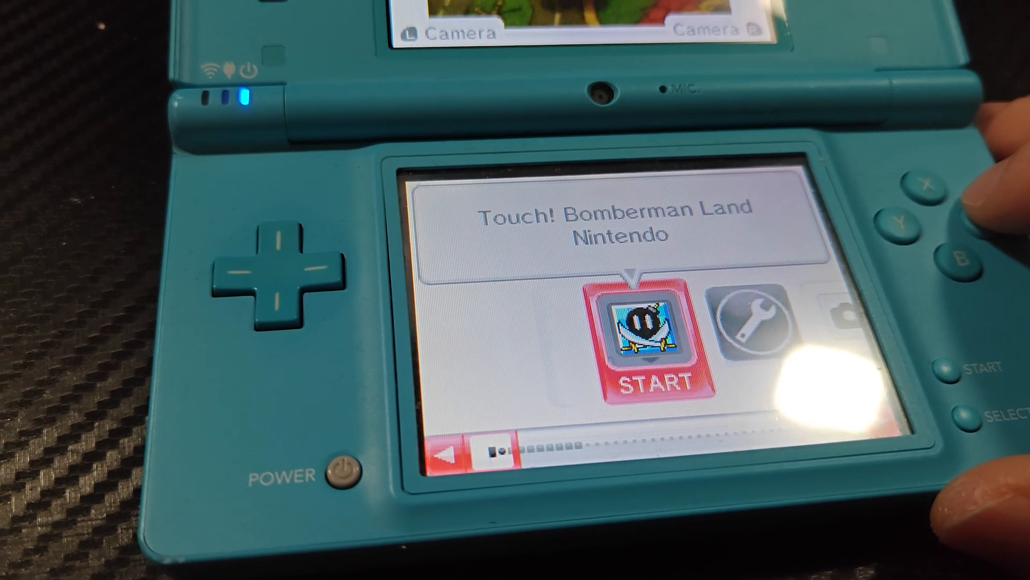
Launch the R4 card's Touch! Bomberman Land title on the DSi home menu
click(647, 342)
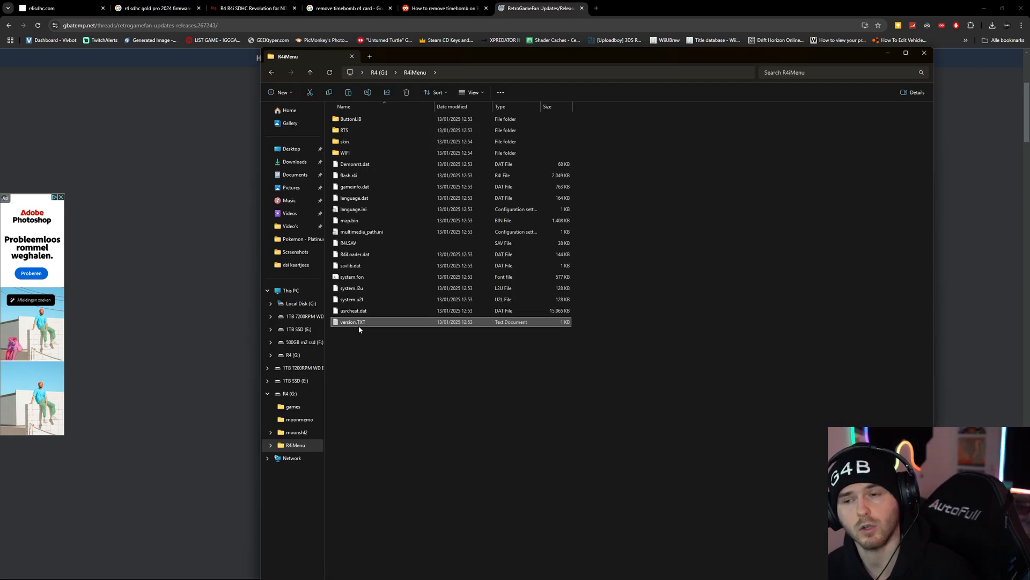
View version.TXT from R4iMenu in Notepad, showing 30/8/2016 on three lines
double_click(353, 323)
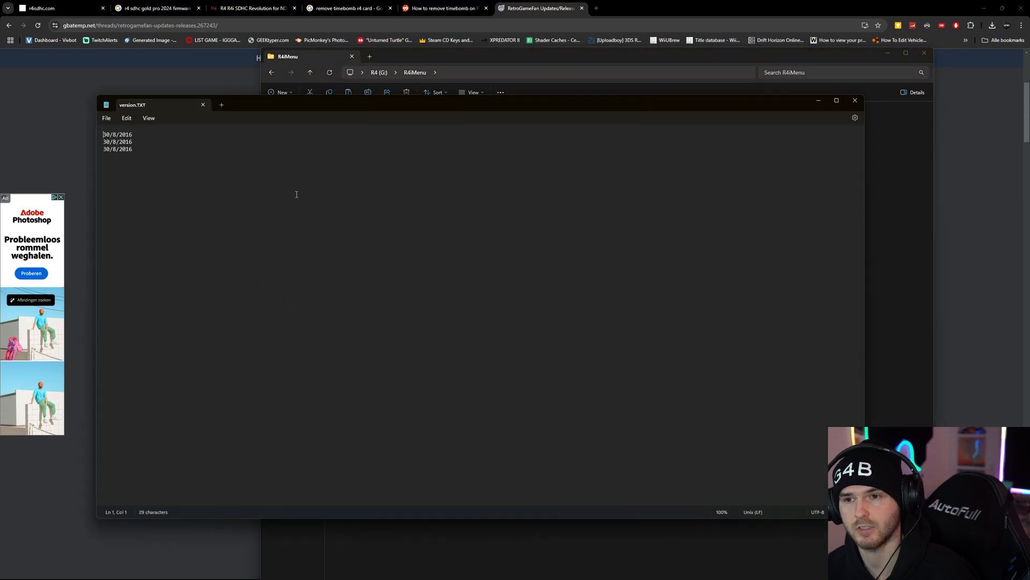